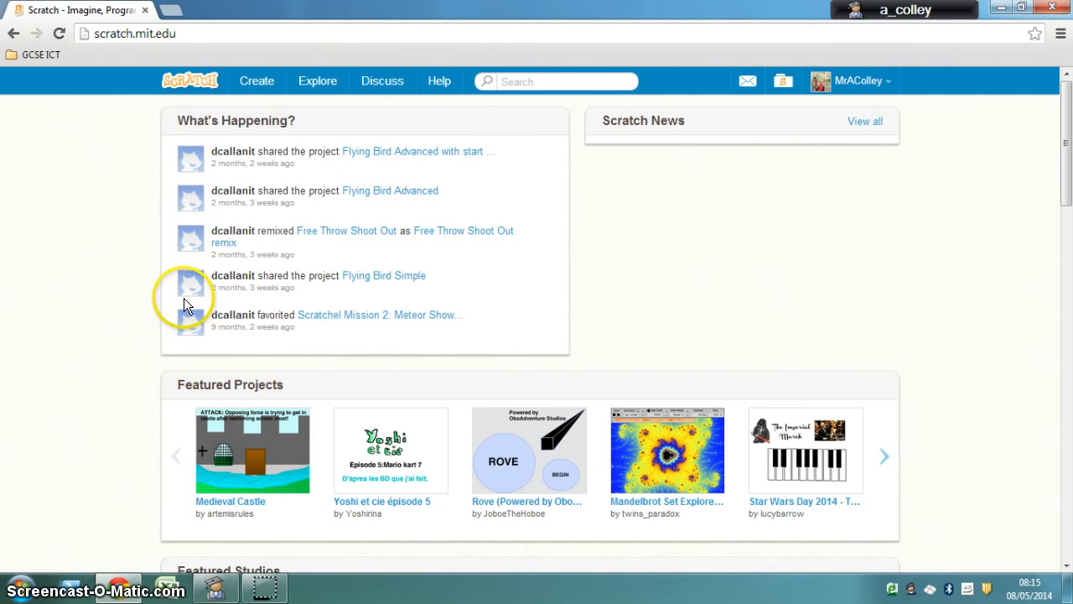
{"action": "mouse_move", "coordinate": [118, 296]}
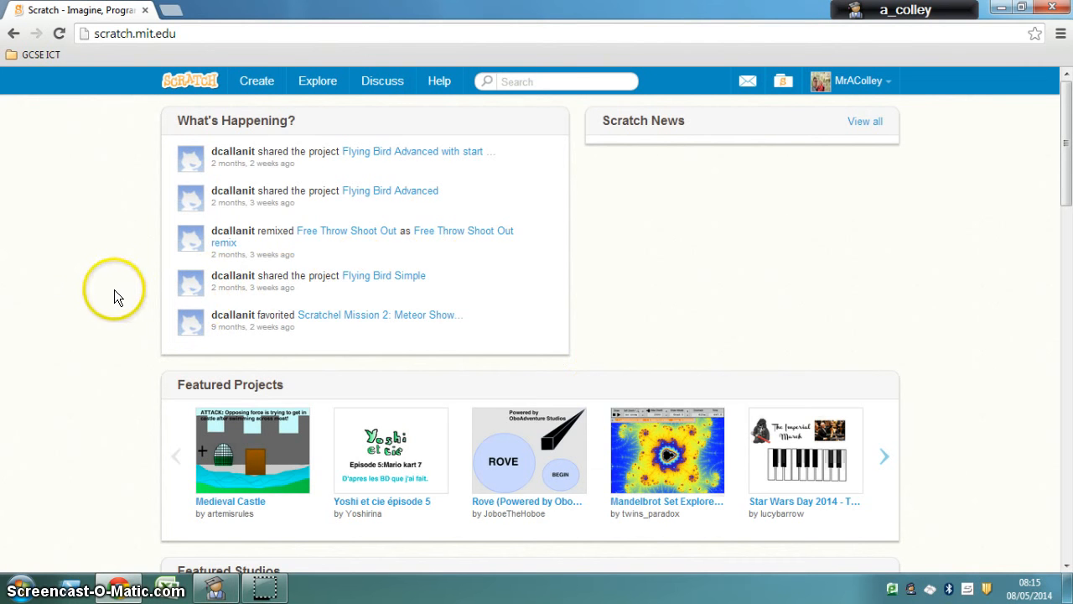
{"action": "mouse_move", "coordinate": [118, 294]}
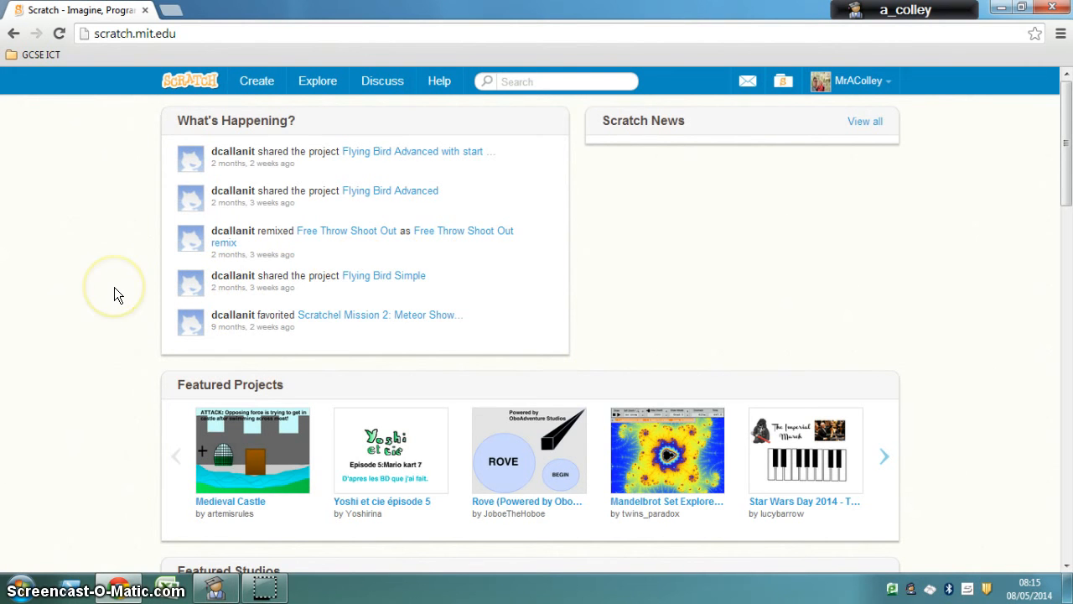
{"action": "mouse_move", "coordinate": [117, 293]}
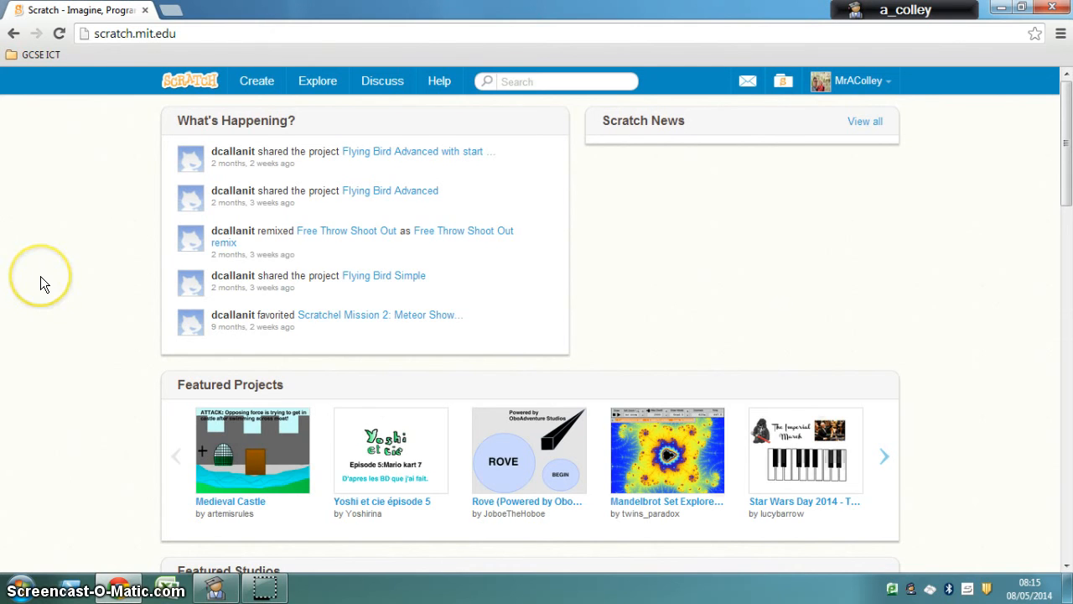
{"action": "mouse_move", "coordinate": [818, 81]}
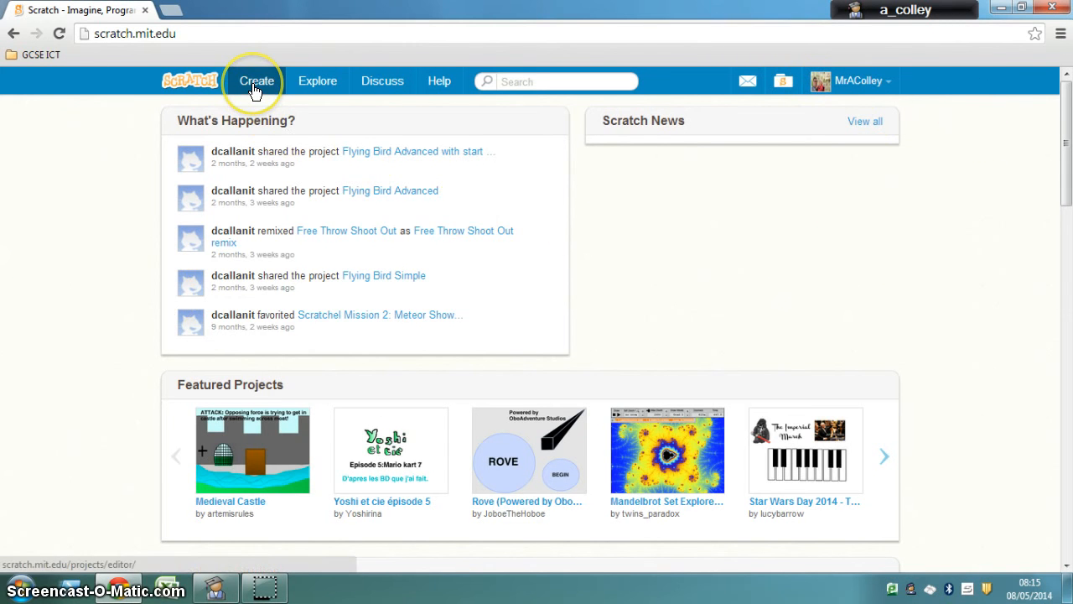
Create a new project titled 'Pong' and delete the default cat sprite
{"action": "left_click", "coordinate": [257, 81]}
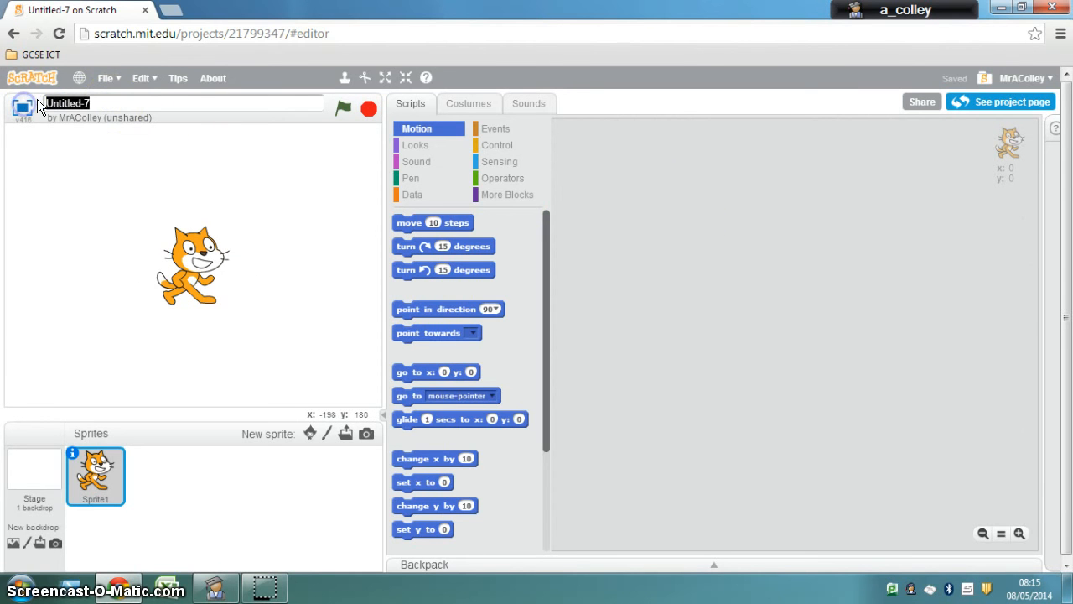
{"action": "type", "text": "Pong"}
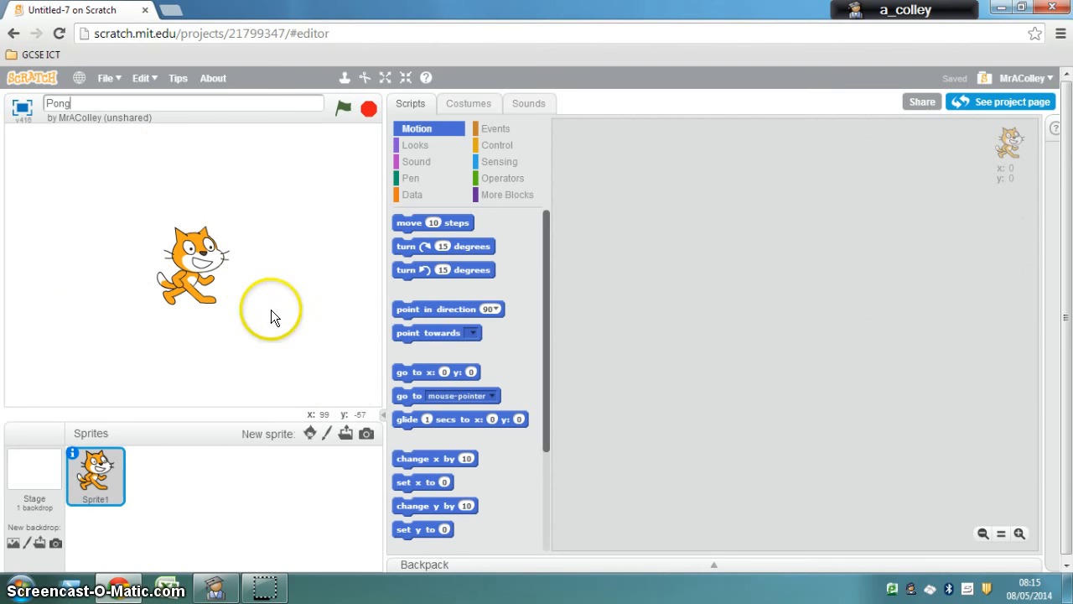
{"action": "right_click", "coordinate": [193, 268]}
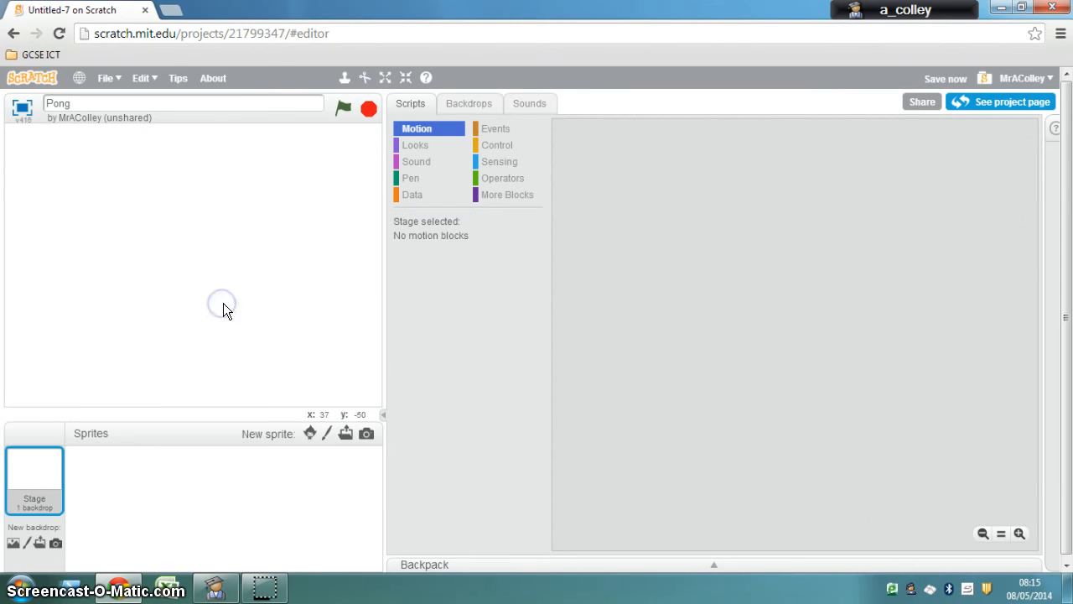
{"action": "mouse_move", "coordinate": [226, 306]}
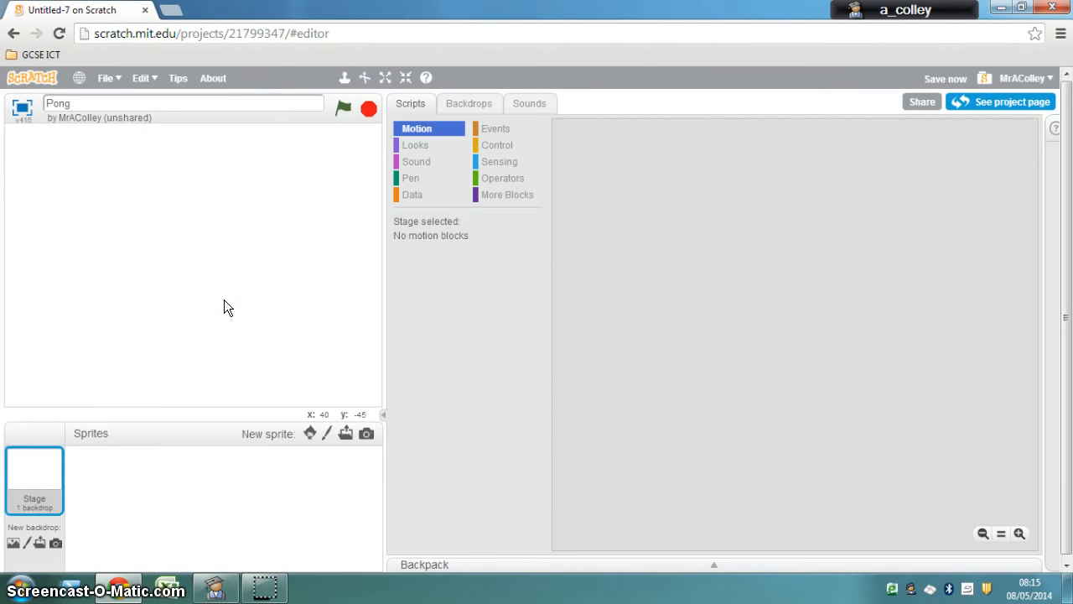
{"action": "mouse_move", "coordinate": [327, 498]}
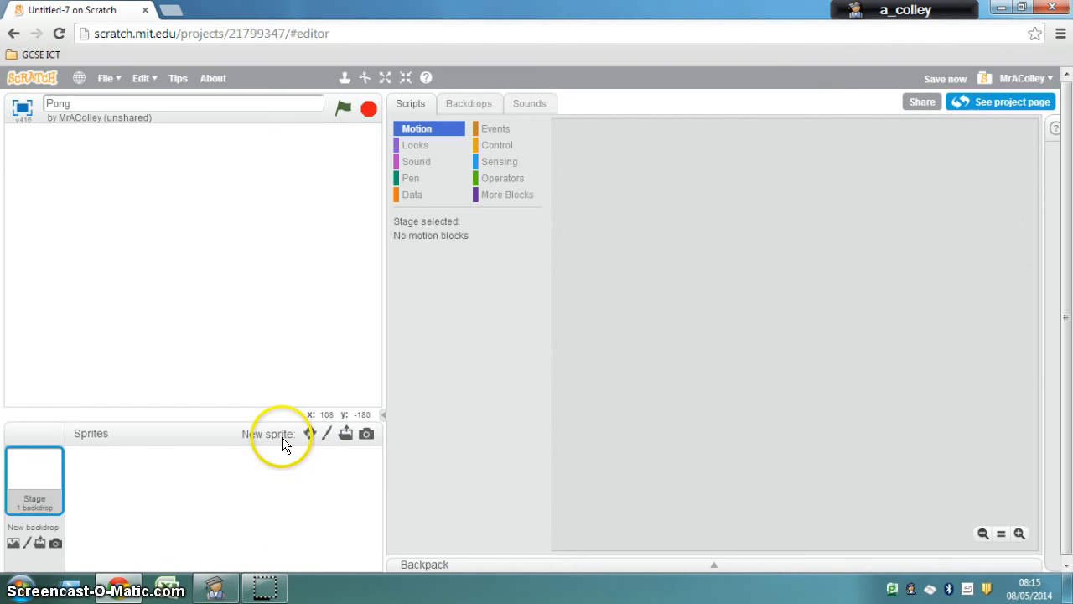
{"action": "mouse_move", "coordinate": [327, 433]}
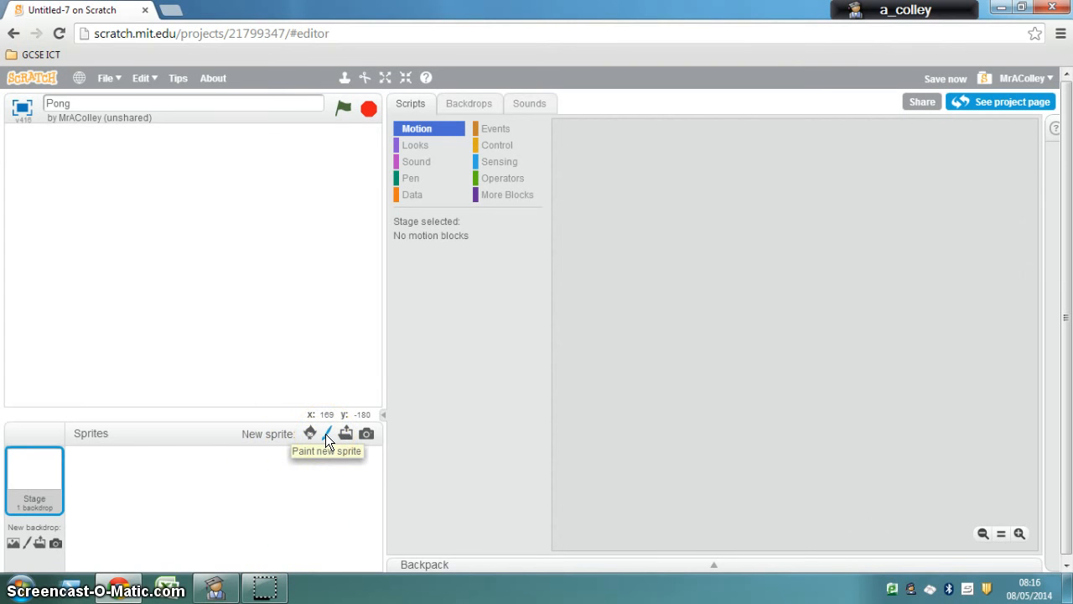
Paint a new sprite as a solid black circle using the filled Ellipse tool
{"action": "left_click", "coordinate": [327, 433]}
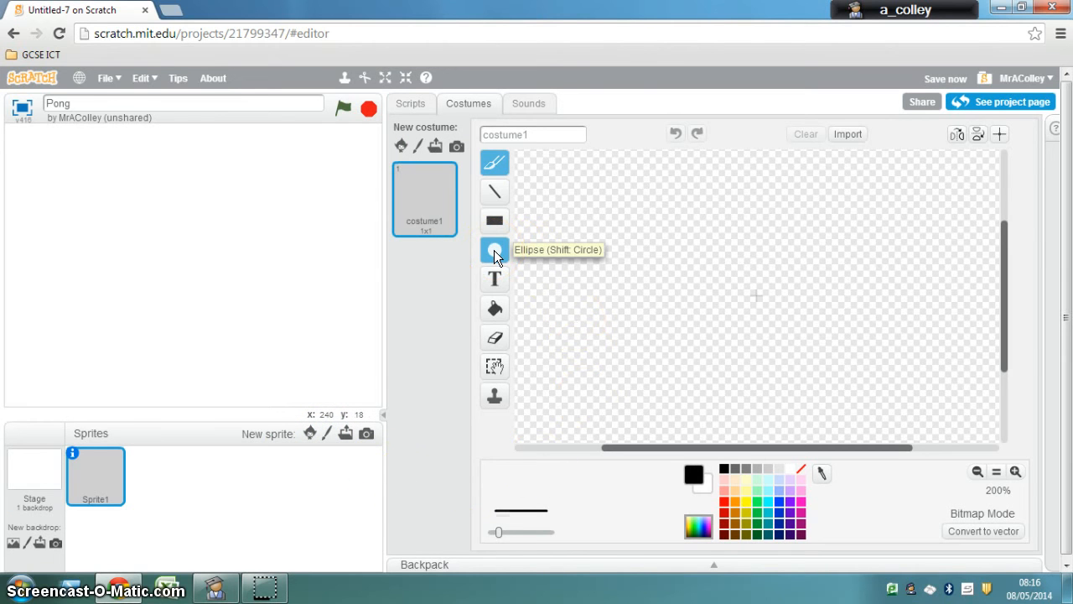
{"action": "left_click", "coordinate": [494, 250]}
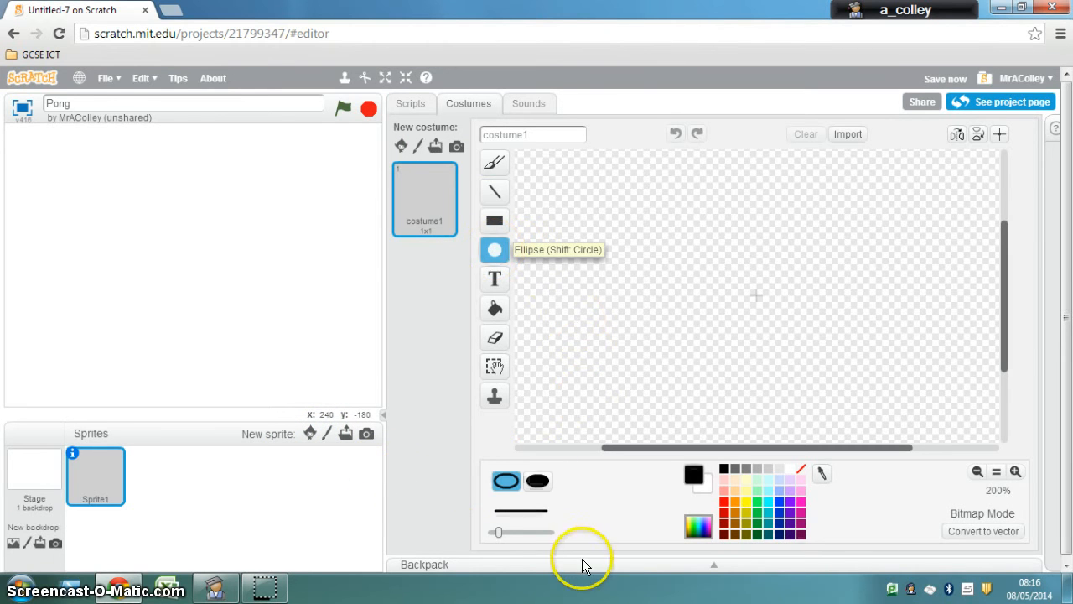
{"action": "left_click", "coordinate": [538, 481]}
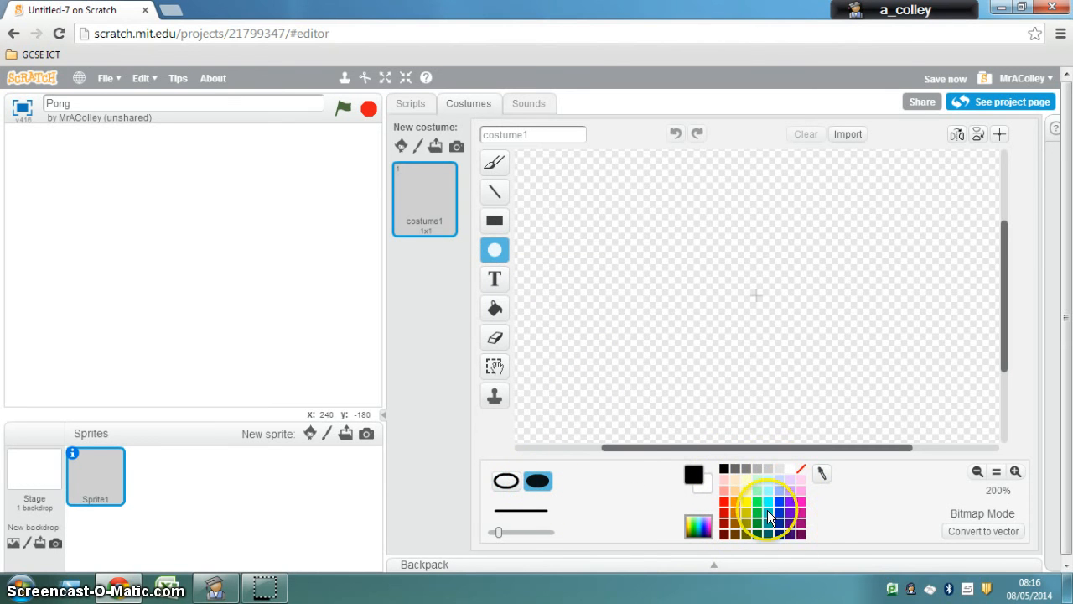
{"action": "left_click", "coordinate": [694, 475]}
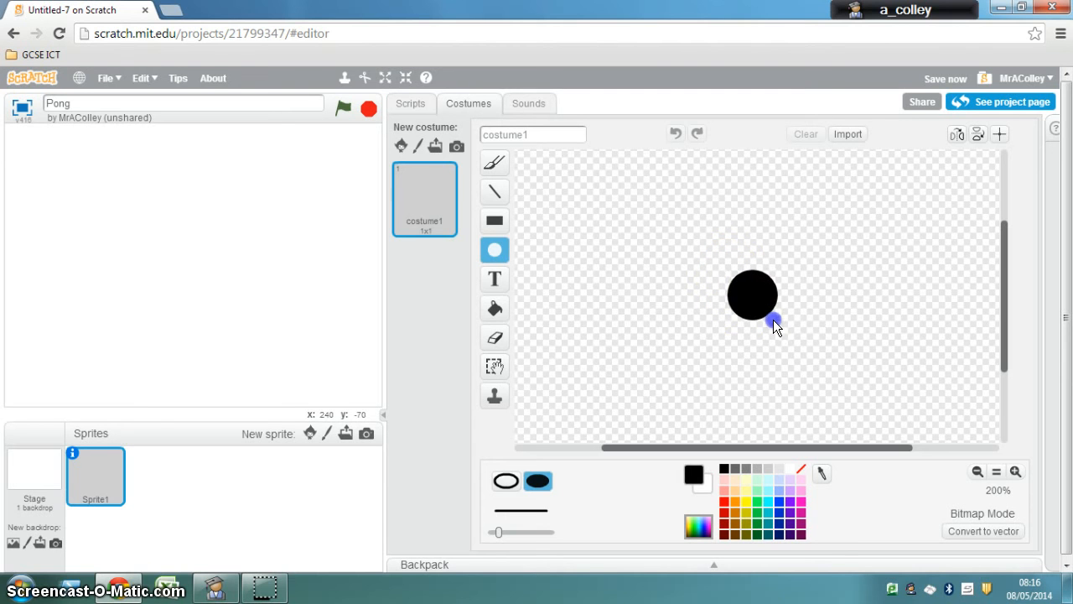
{"action": "left_click_drag", "start_coordinate": [771, 325], "coordinate": [826, 376]}
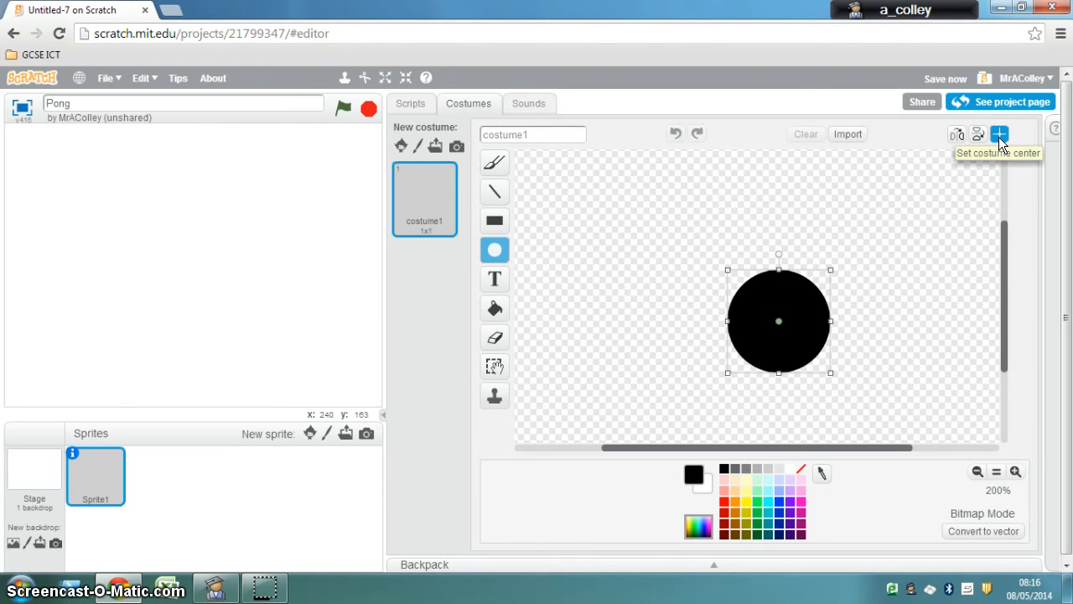
Set the costume centre on the circle and name the sprite 'Ball'
{"action": "left_click", "coordinate": [1000, 134]}
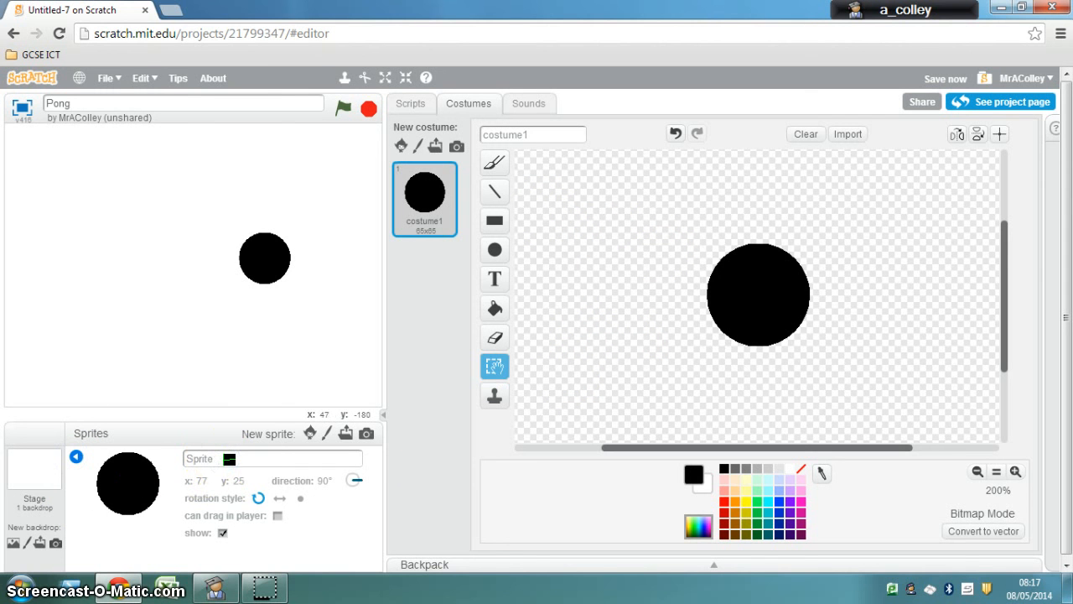
{"action": "type", "text": "Ball"}
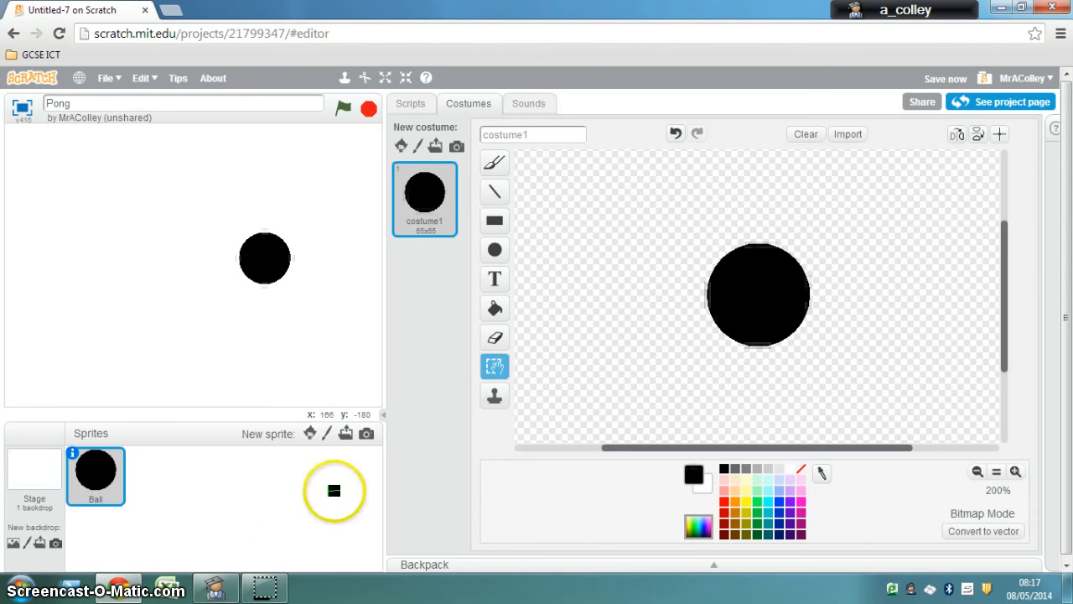
Paint a second sprite as a solid light blue rectangle and rename it 'Bat'
{"action": "left_click", "coordinate": [326, 433]}
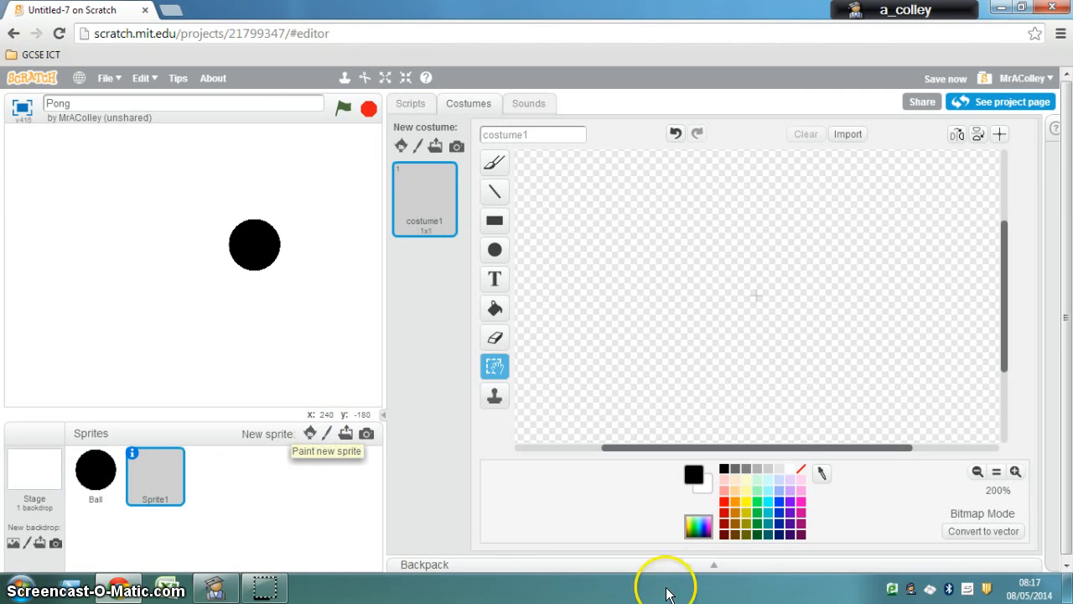
{"action": "mouse_move", "coordinate": [774, 516]}
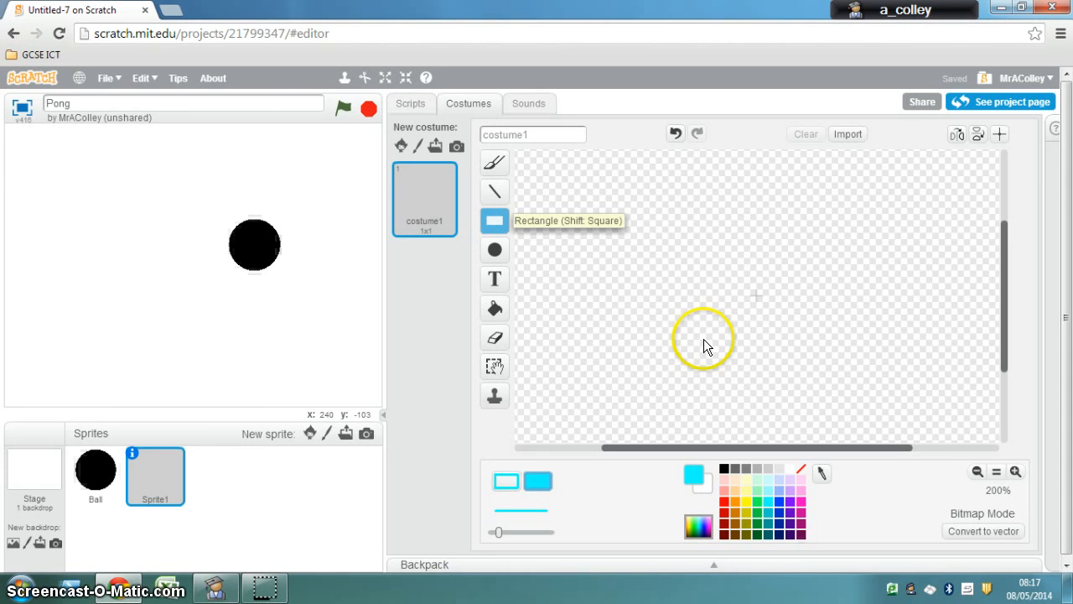
{"action": "mouse_move", "coordinate": [686, 340]}
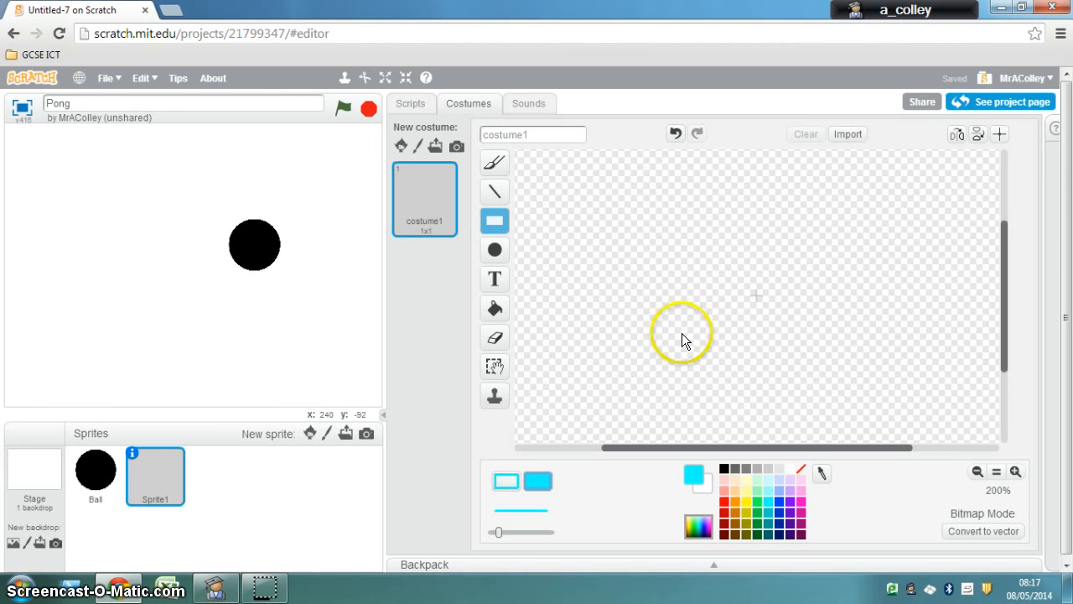
{"action": "mouse_move", "coordinate": [688, 334]}
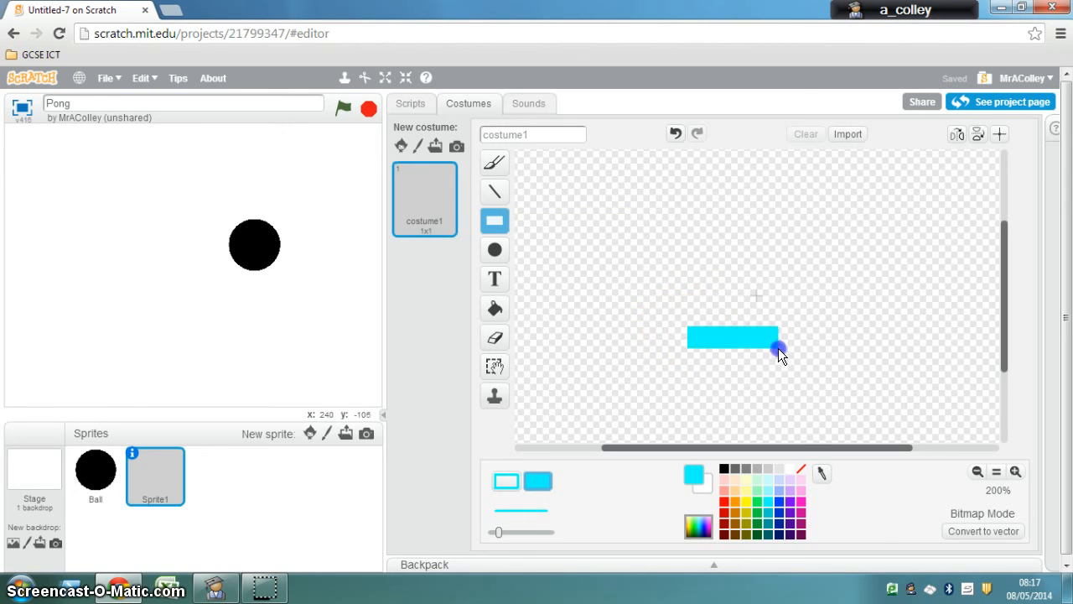
{"action": "left_click", "coordinate": [780, 348]}
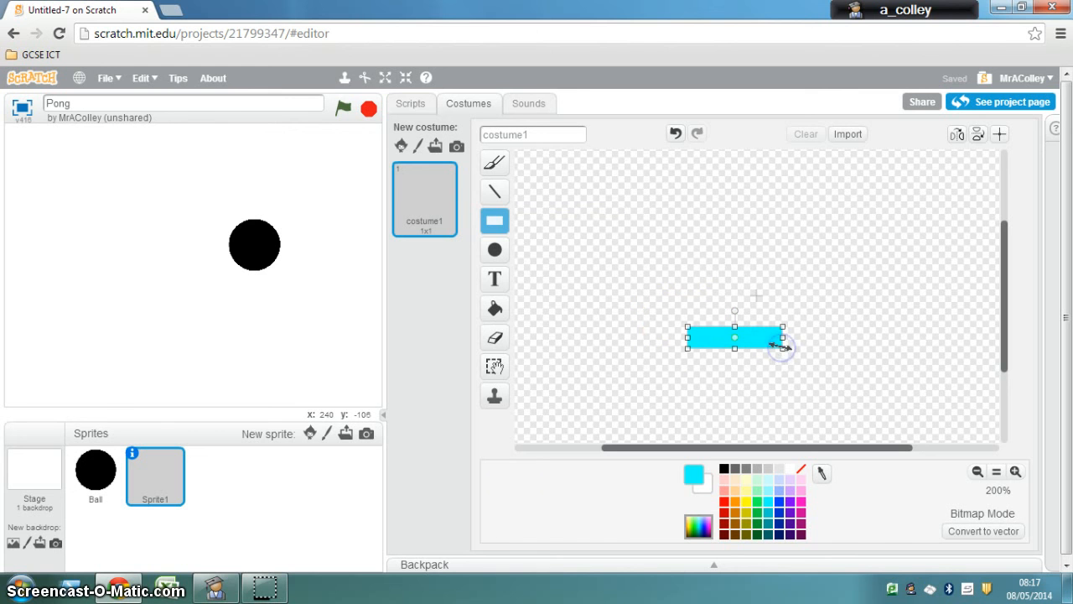
{"action": "left_click", "coordinate": [998, 134]}
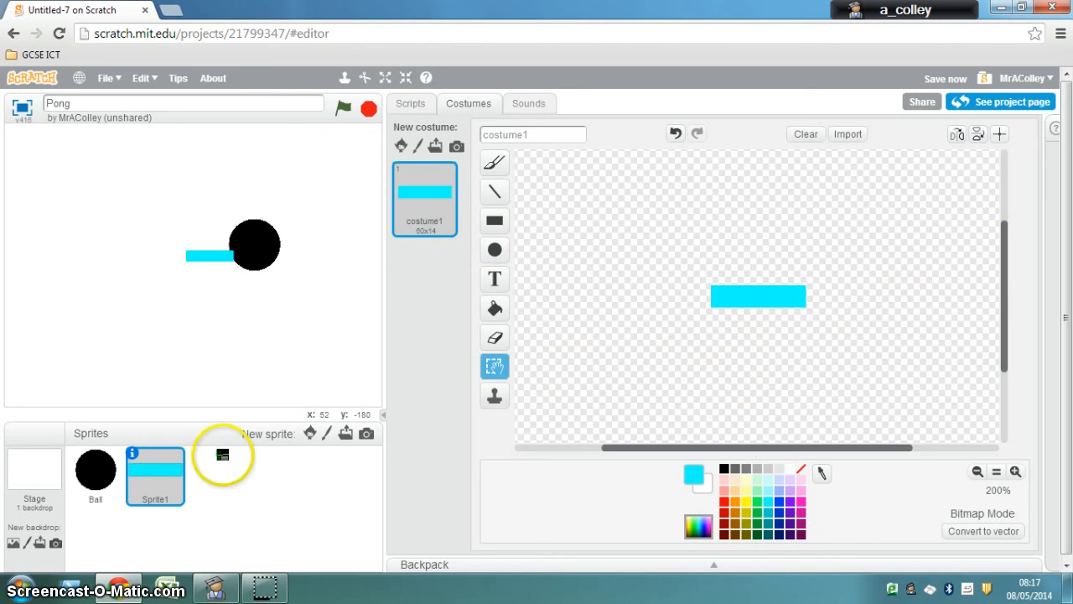
{"action": "left_click", "coordinate": [133, 452]}
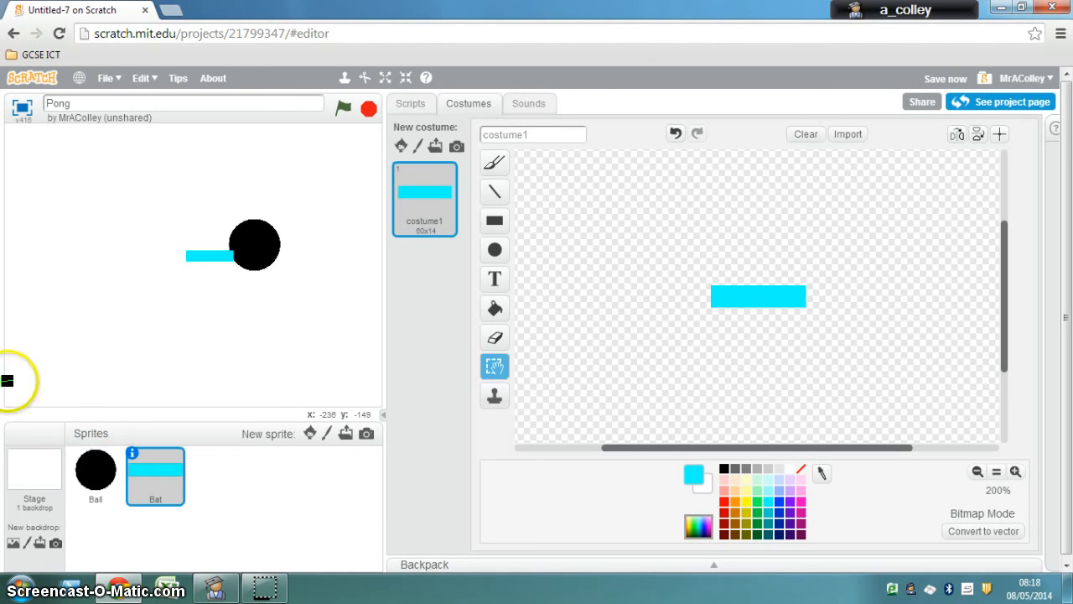
{"action": "mouse_move", "coordinate": [379, 405]}
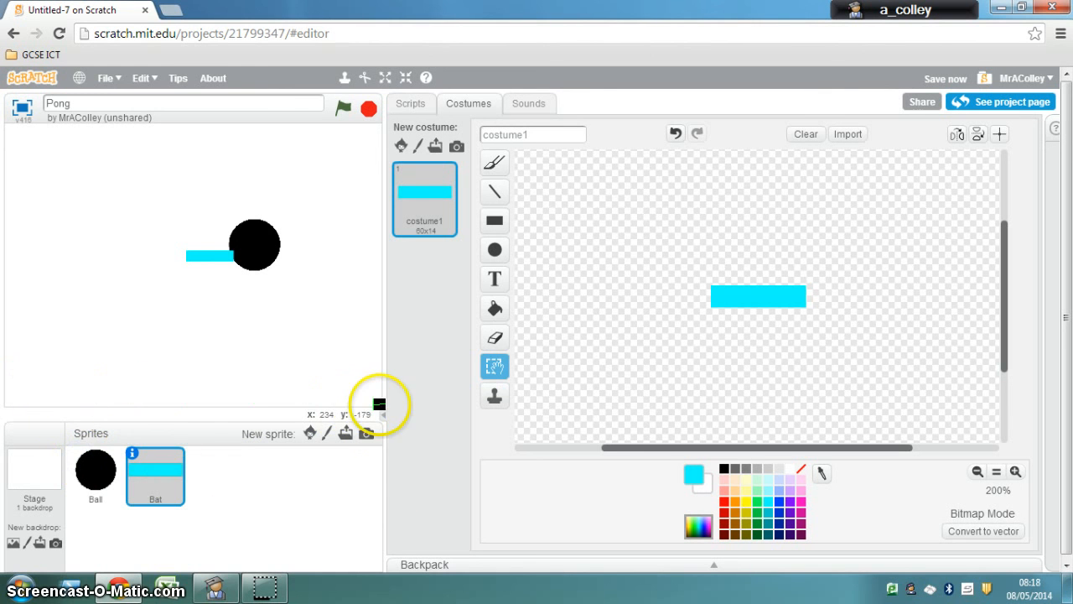
{"action": "mouse_move", "coordinate": [305, 392]}
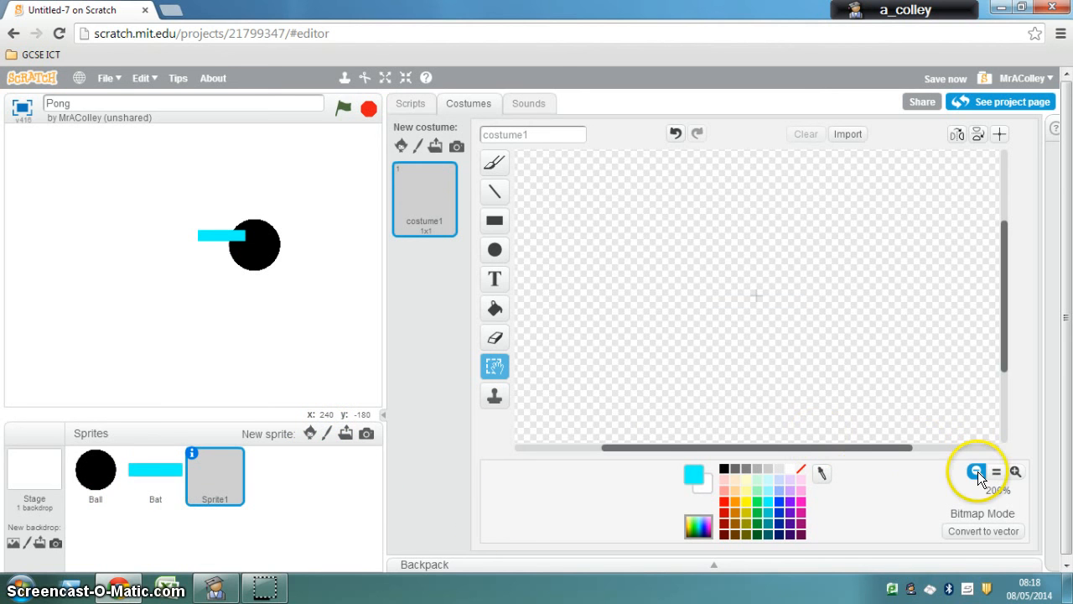
Paint a third sprite as a long thin red horizontal line across the canvas
{"action": "left_click", "coordinate": [977, 471]}
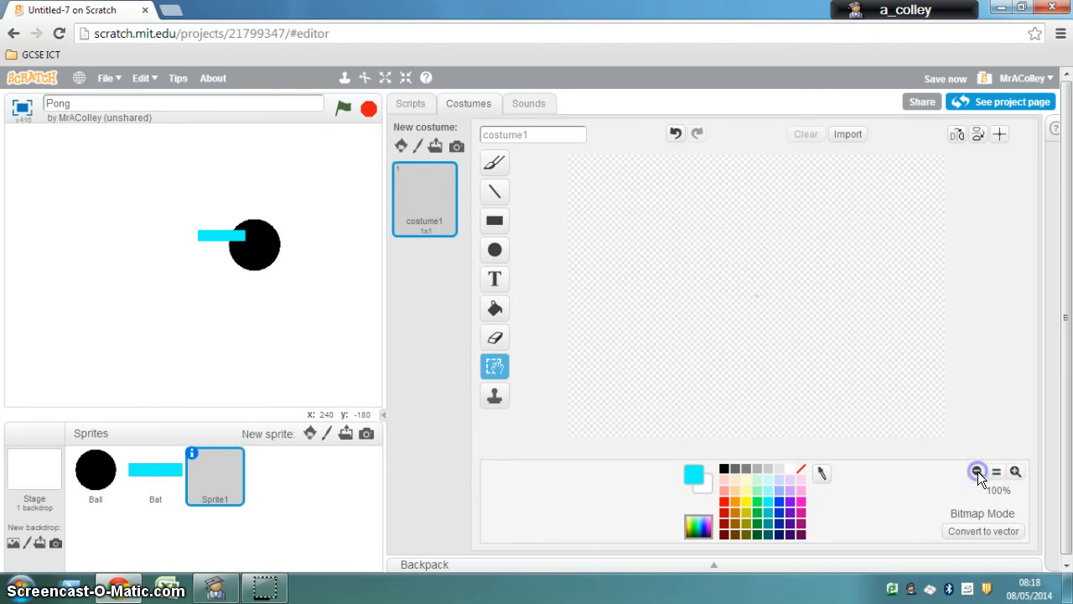
{"action": "left_click", "coordinate": [494, 221]}
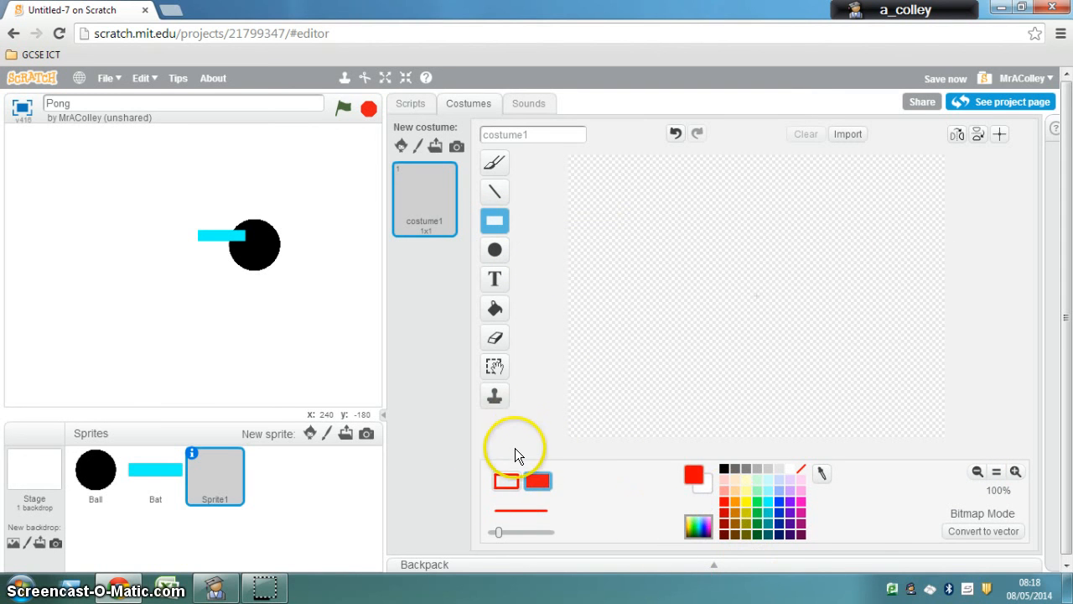
{"action": "mouse_move", "coordinate": [510, 438]}
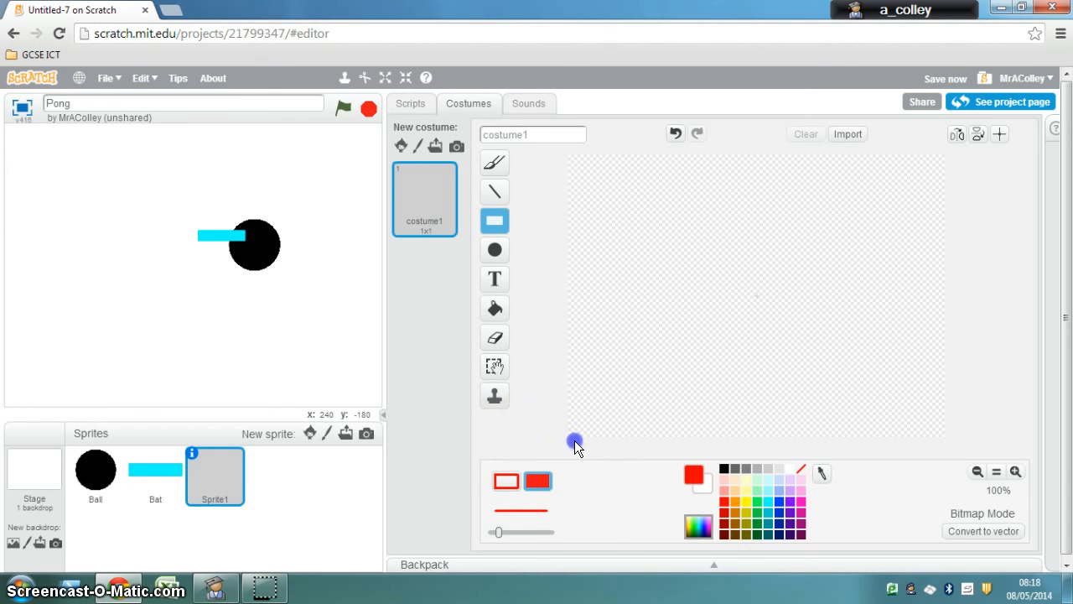
{"action": "mouse_move", "coordinate": [594, 421]}
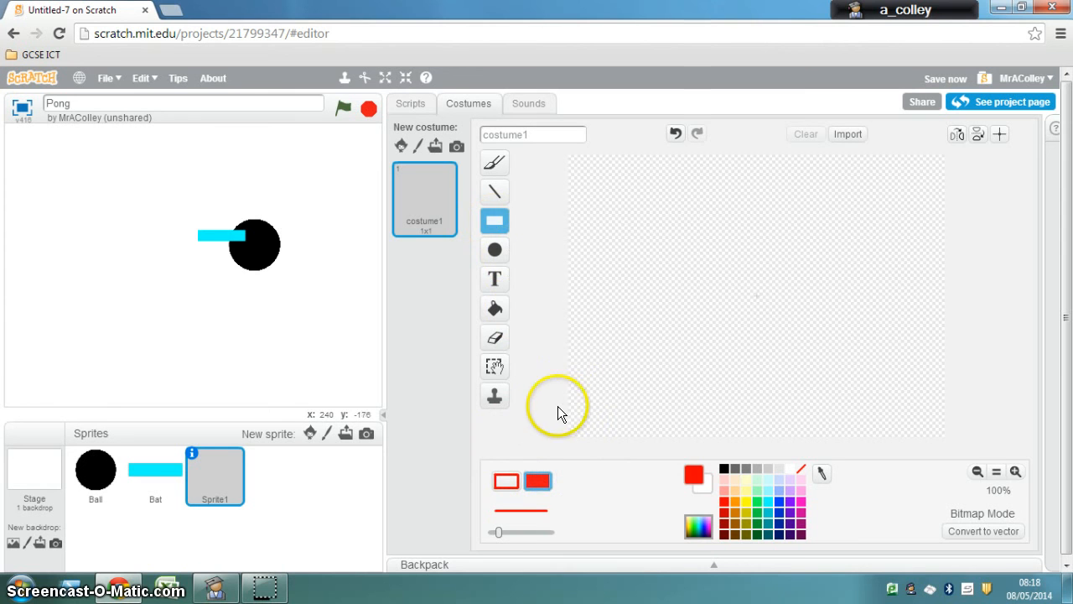
{"action": "mouse_move", "coordinate": [572, 380]}
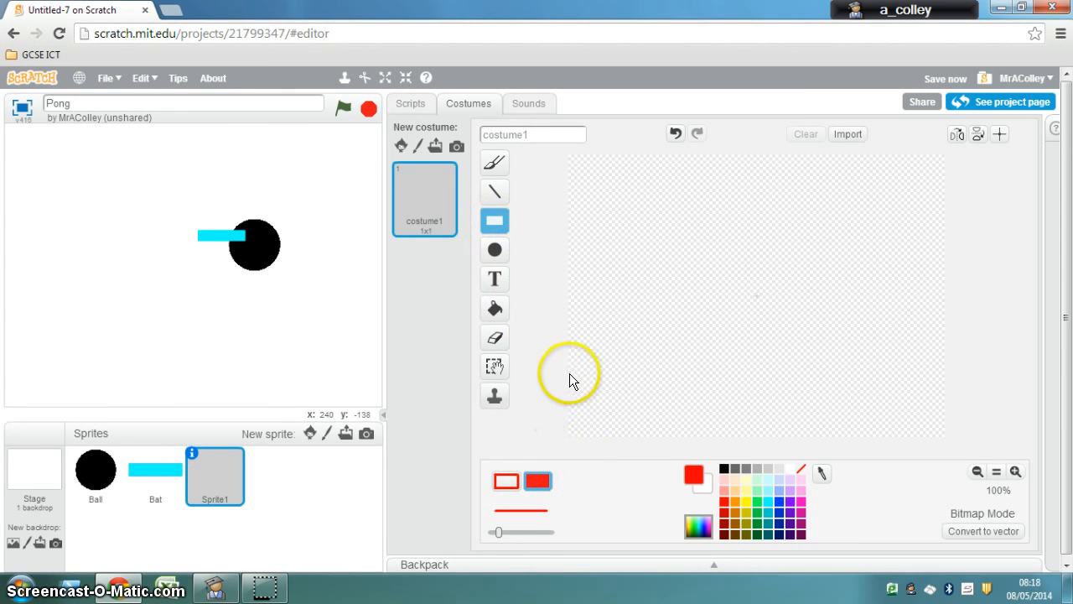
{"action": "left_click_drag", "start_coordinate": [571, 382], "coordinate": [780, 386]}
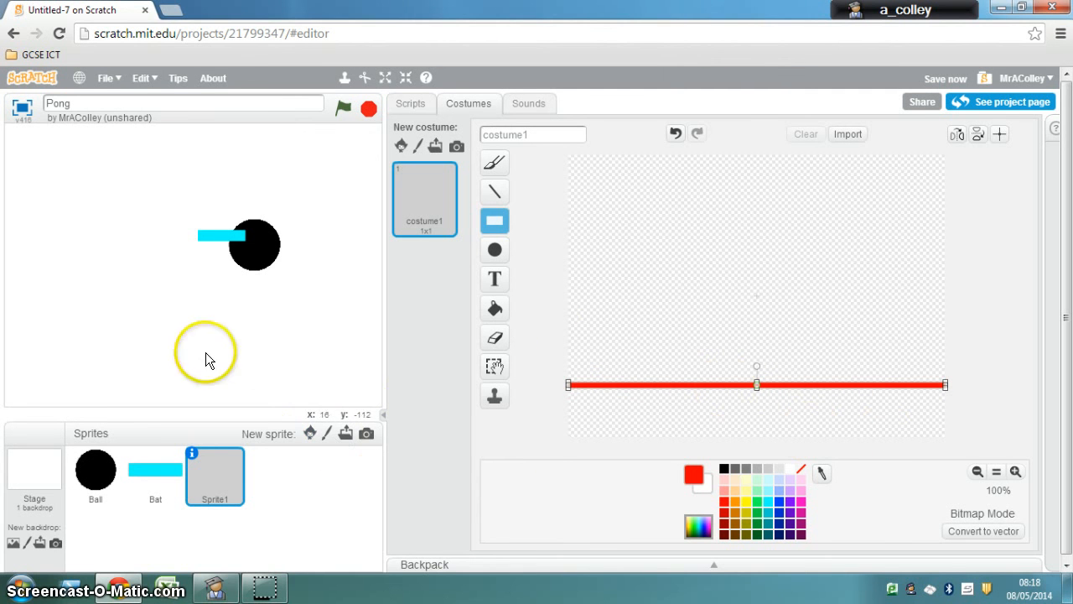
{"action": "mouse_move", "coordinate": [999, 134]}
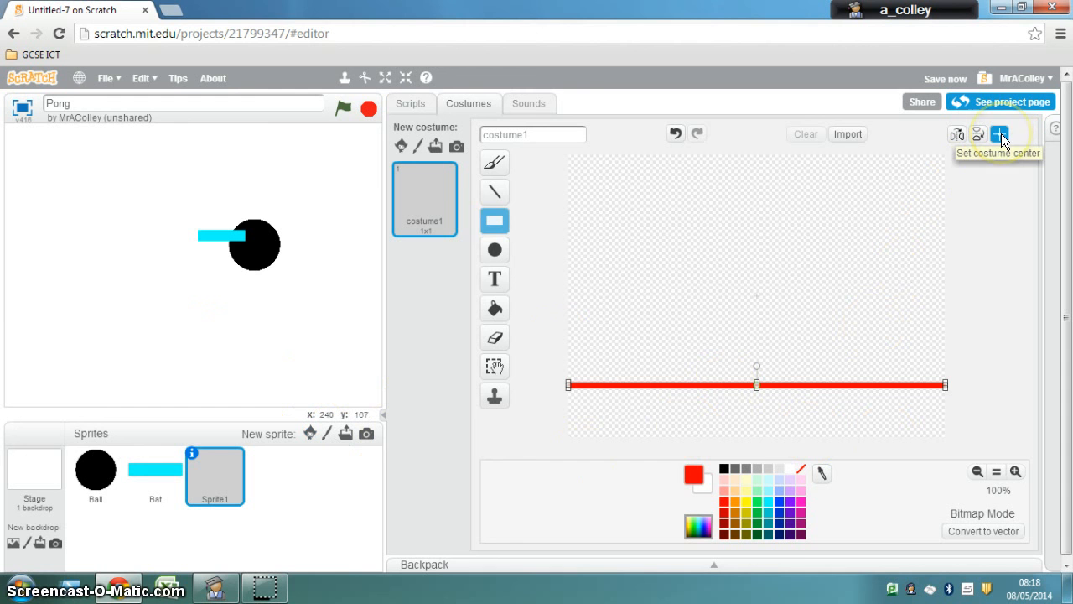
Set the costume centre on the line and name the sprite 'Floor'
{"action": "left_click", "coordinate": [1000, 135]}
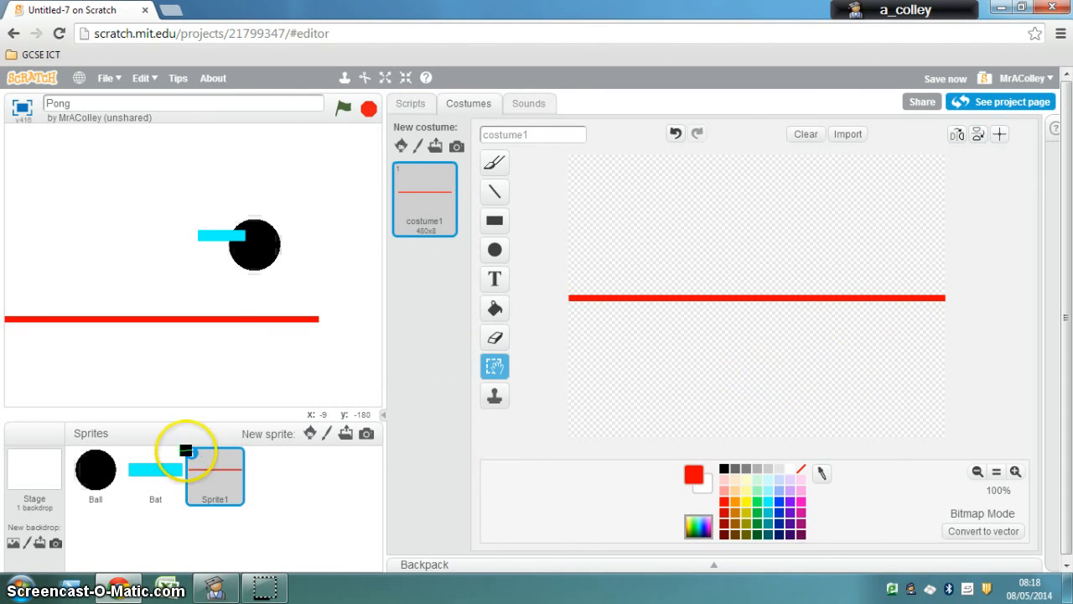
{"action": "left_click", "coordinate": [214, 470]}
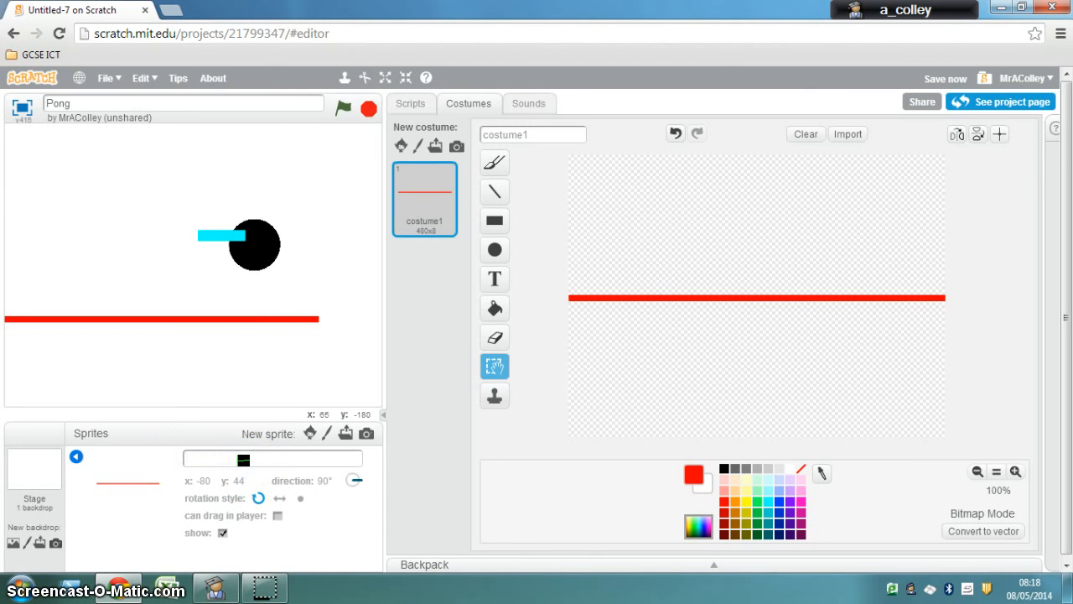
{"action": "type", "text": "Floor"}
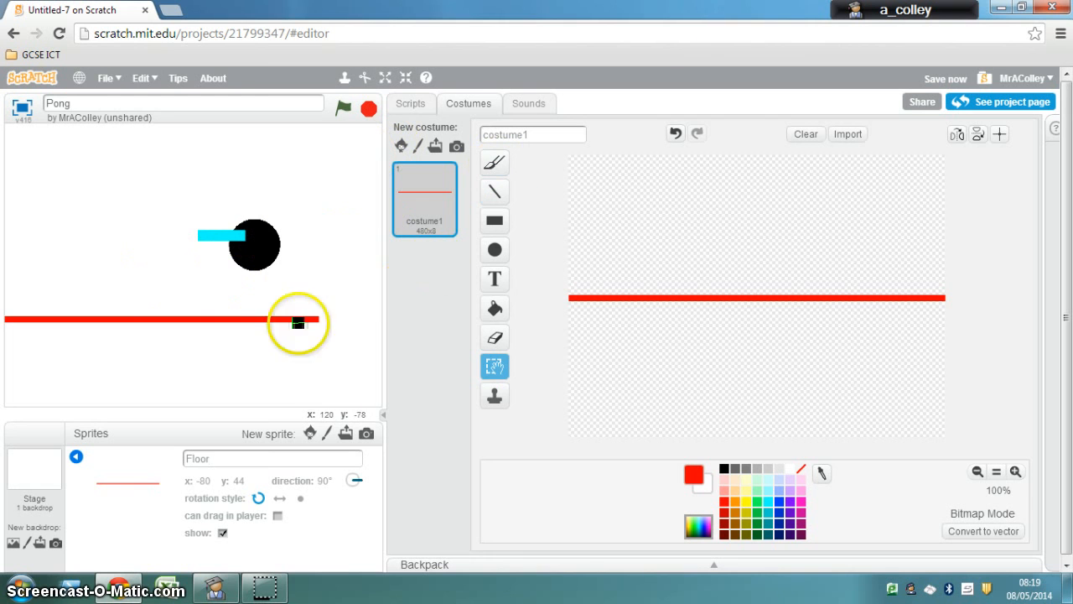
Position the Floor across the lower stage and move the ball above the bat
{"action": "left_click_drag", "start_coordinate": [299, 322], "coordinate": [320, 391]}
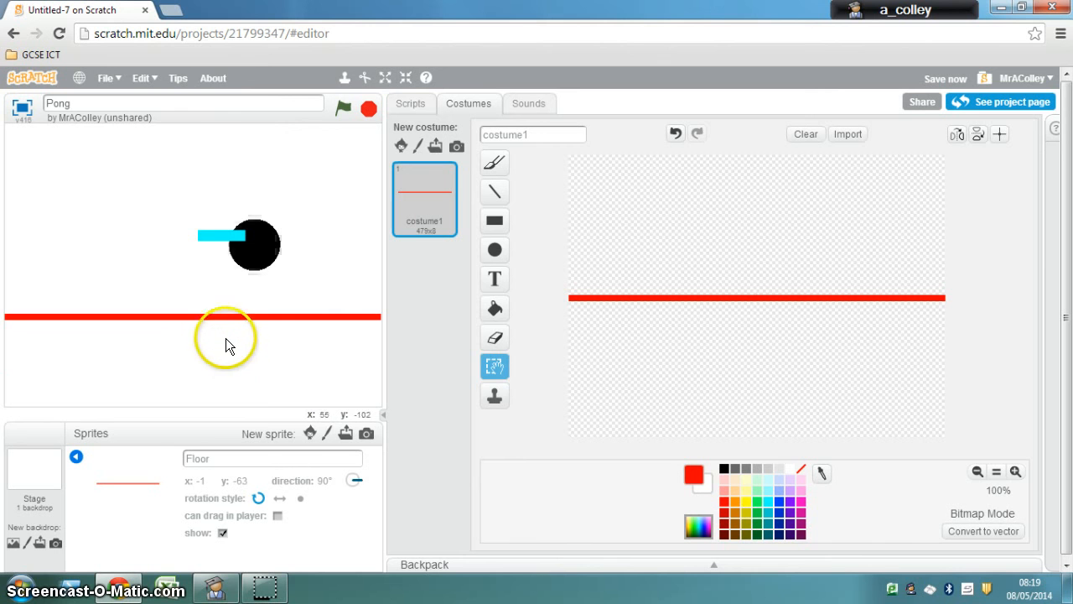
{"action": "mouse_move", "coordinate": [209, 403]}
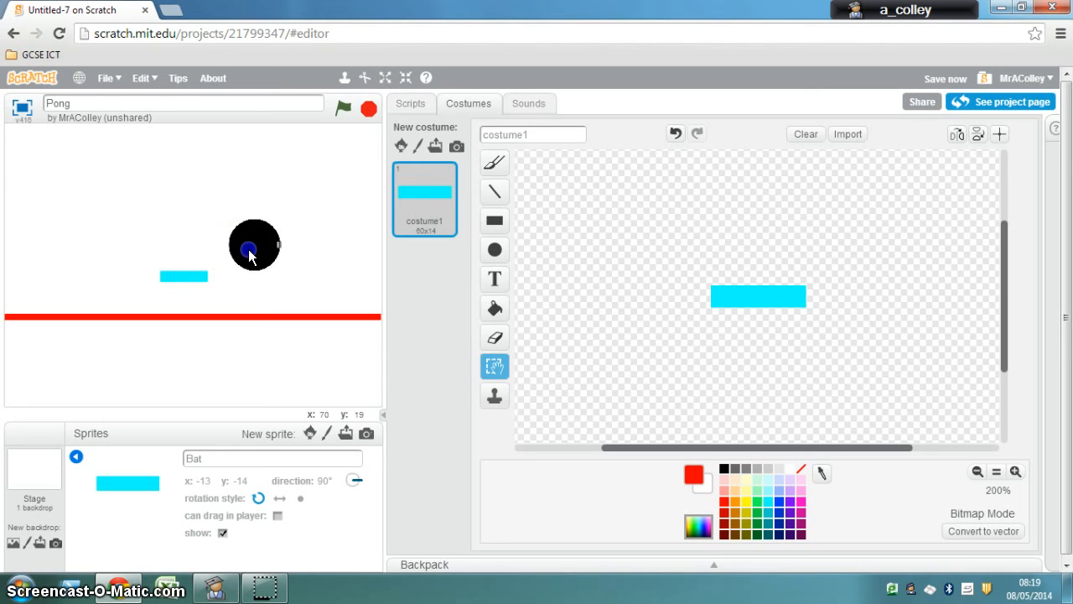
{"action": "left_click_drag", "start_coordinate": [254, 246], "coordinate": [184, 225]}
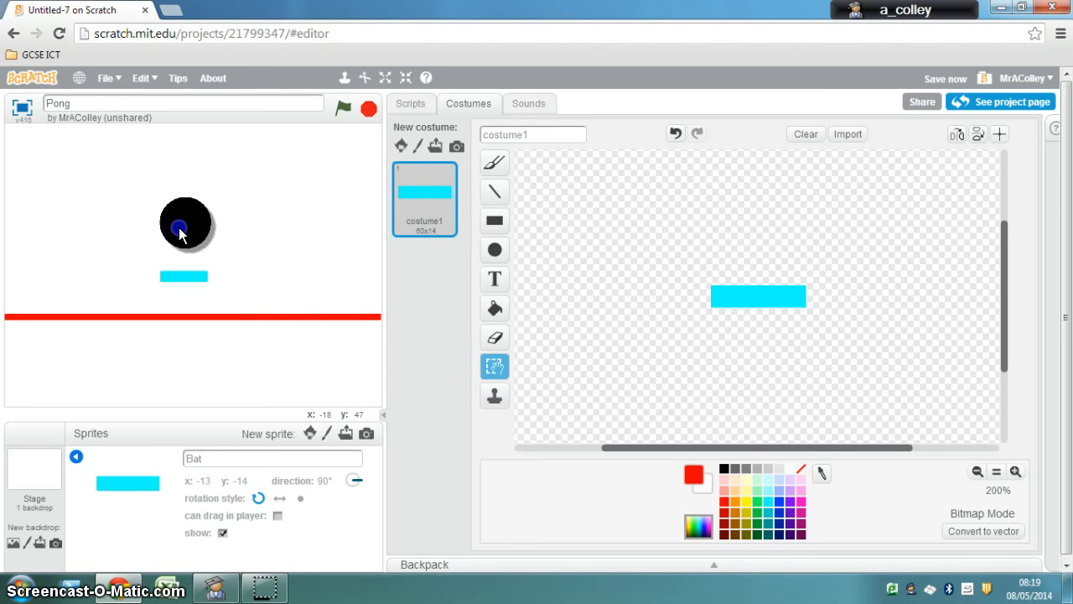